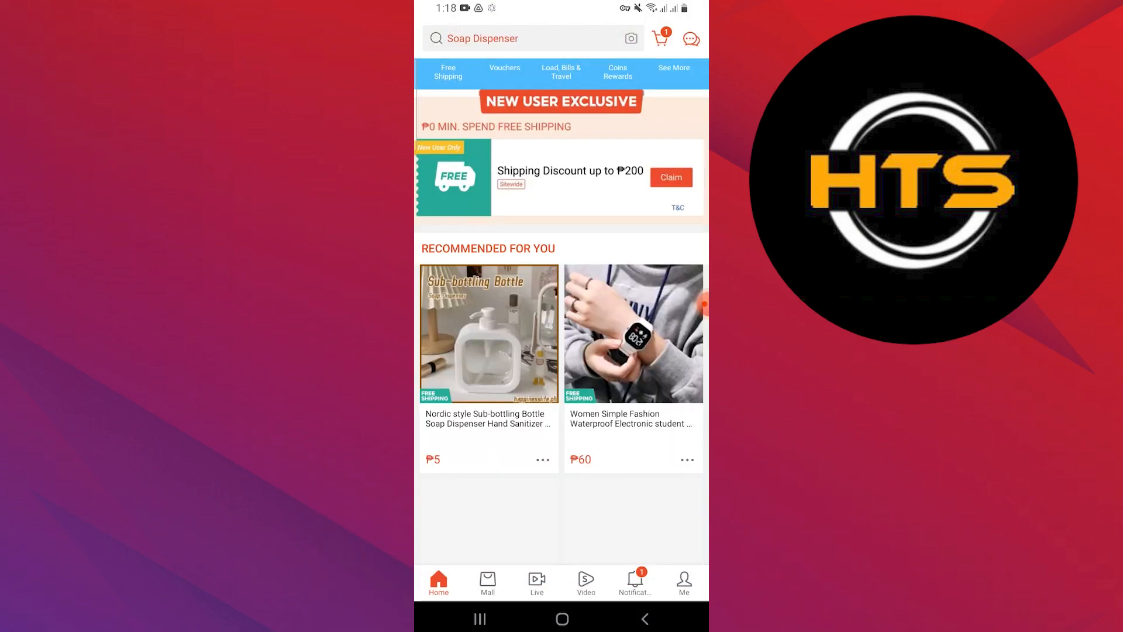
- Find Google Chrome's Play Store listing and start its update to the latest version
{"action": "scroll", "scroll_direction": "down", "scroll_amount": 3}
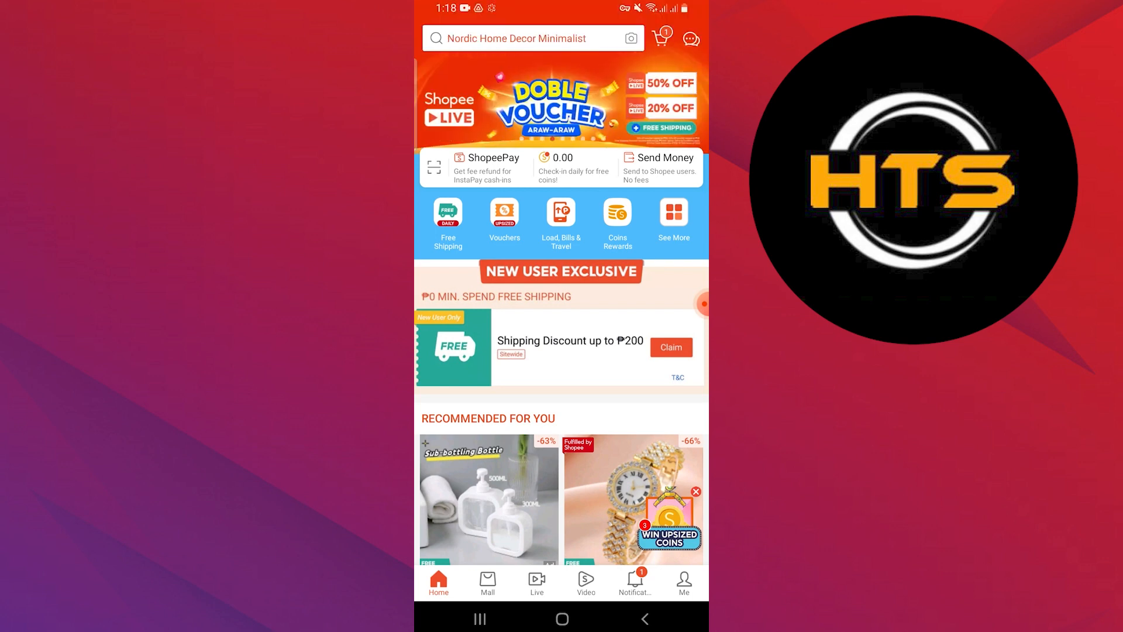
{"action": "type", "text": "Nordic Vase"}
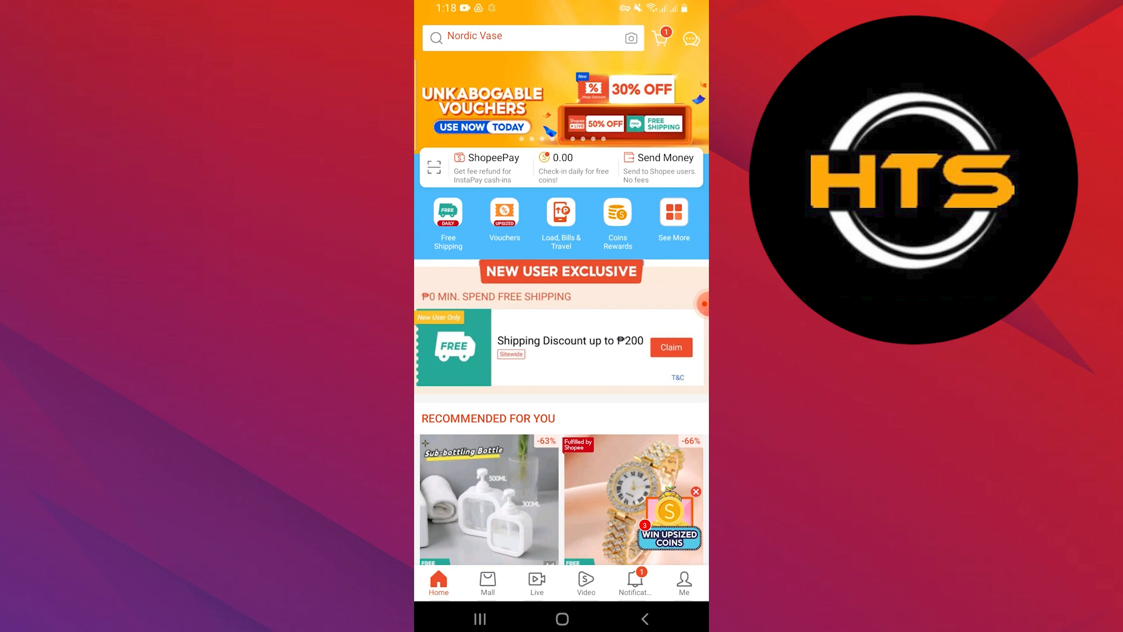
{"action": "left_click", "coordinate": [516, 36]}
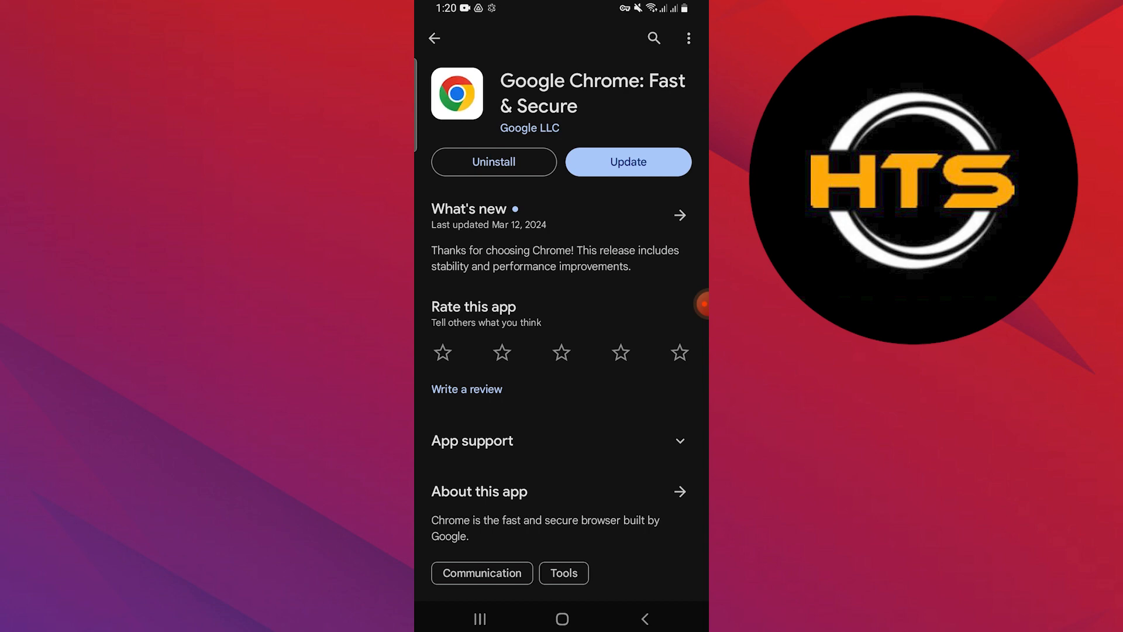
{"action": "left_click", "coordinate": [626, 162]}
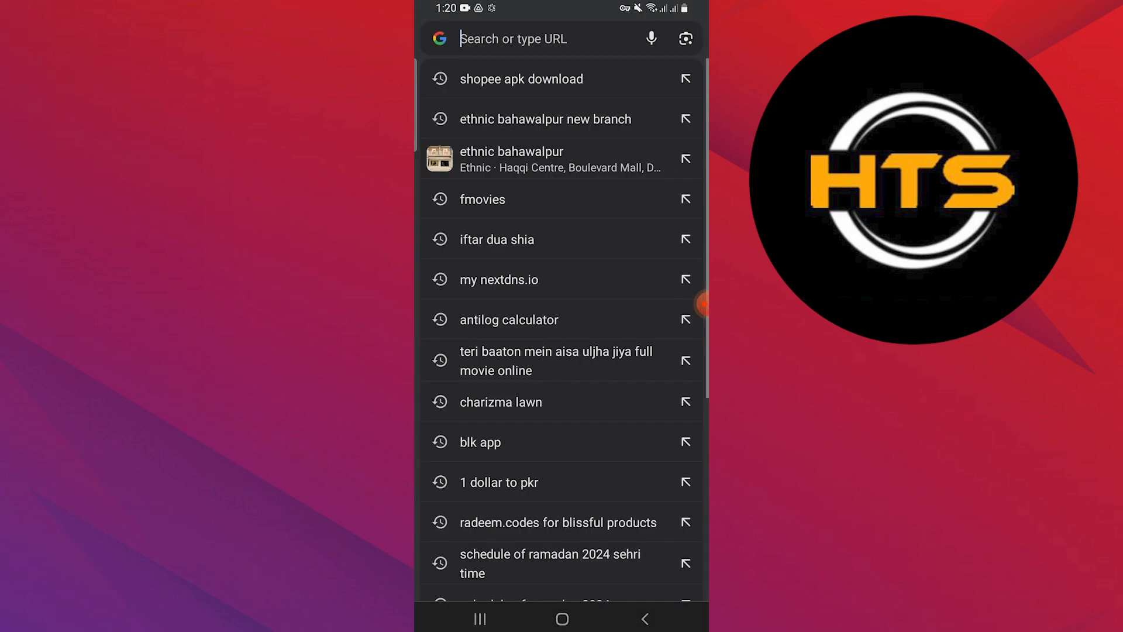
- Search for 'shopee support' from the Chrome address bar
{"action": "type", "text": "shopee supp"}
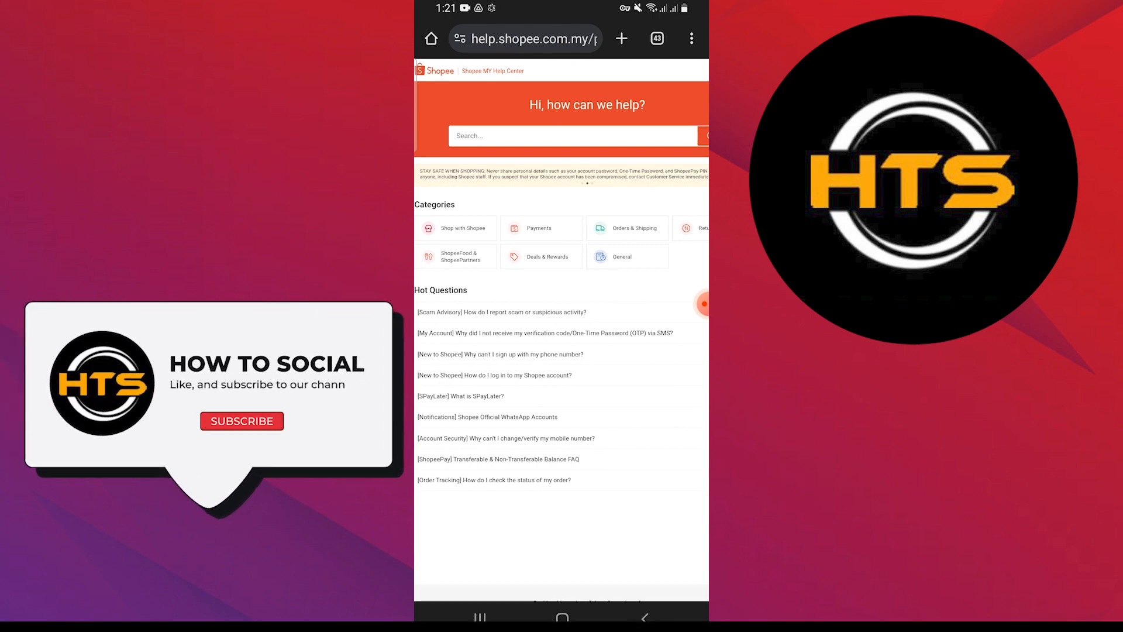
- Open the help.shopee.com.my search result to load the Shopee Malaysia Help Center
{"action": "left_click", "coordinate": [241, 420]}
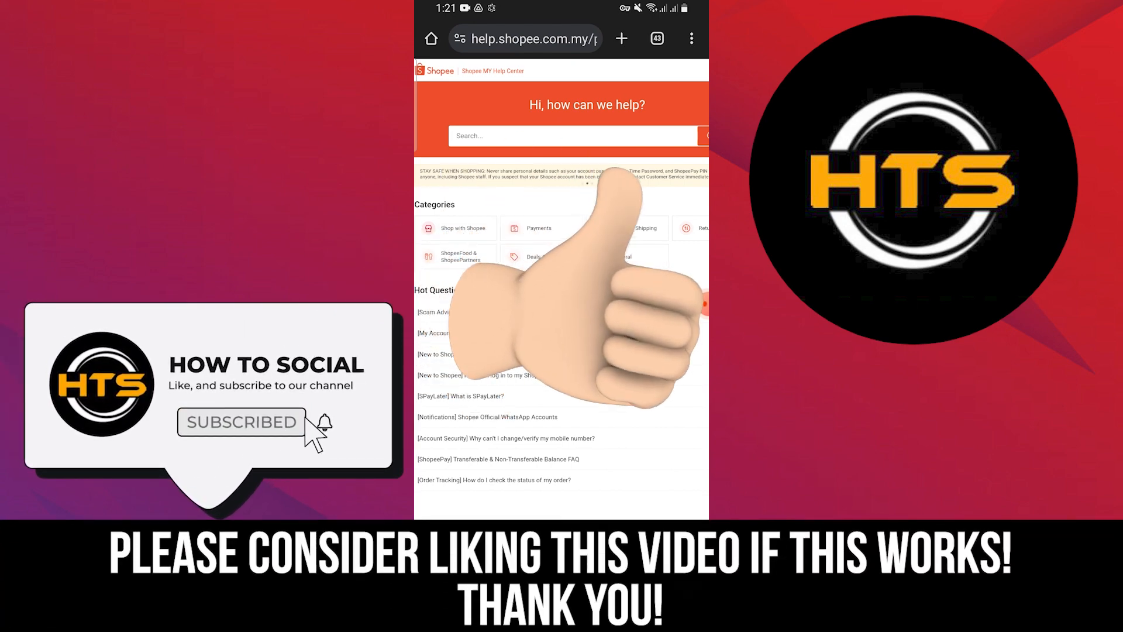